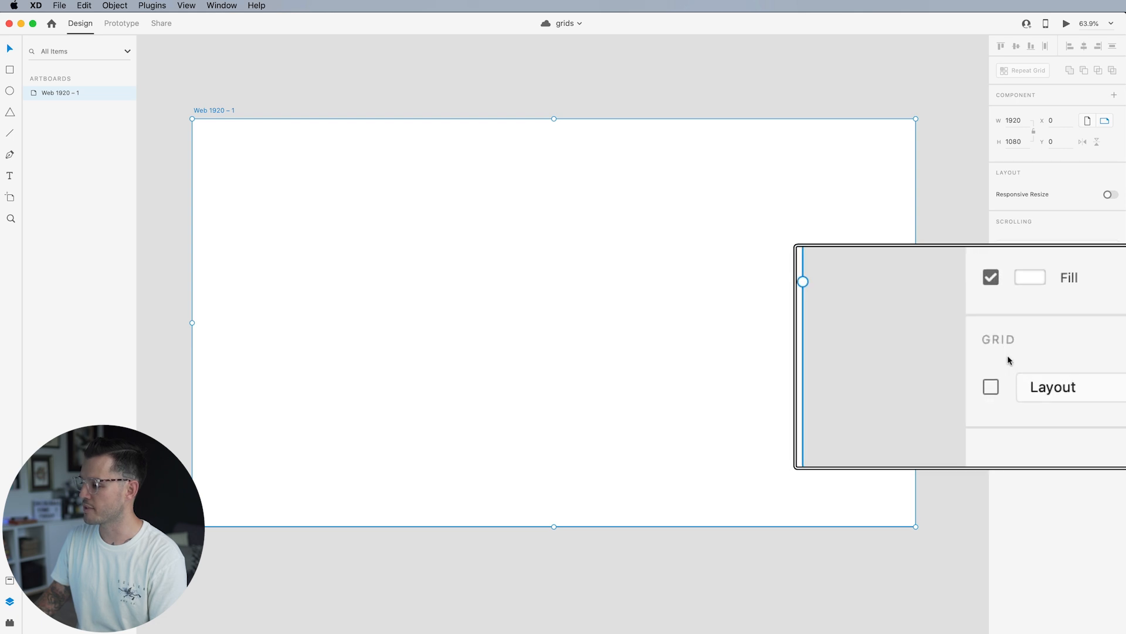
Enable an 8-pixel Square grid on the Web 1920 – 1 artboard instead of the Layout columns
{"action": "left_click", "coordinate": [991, 386]}
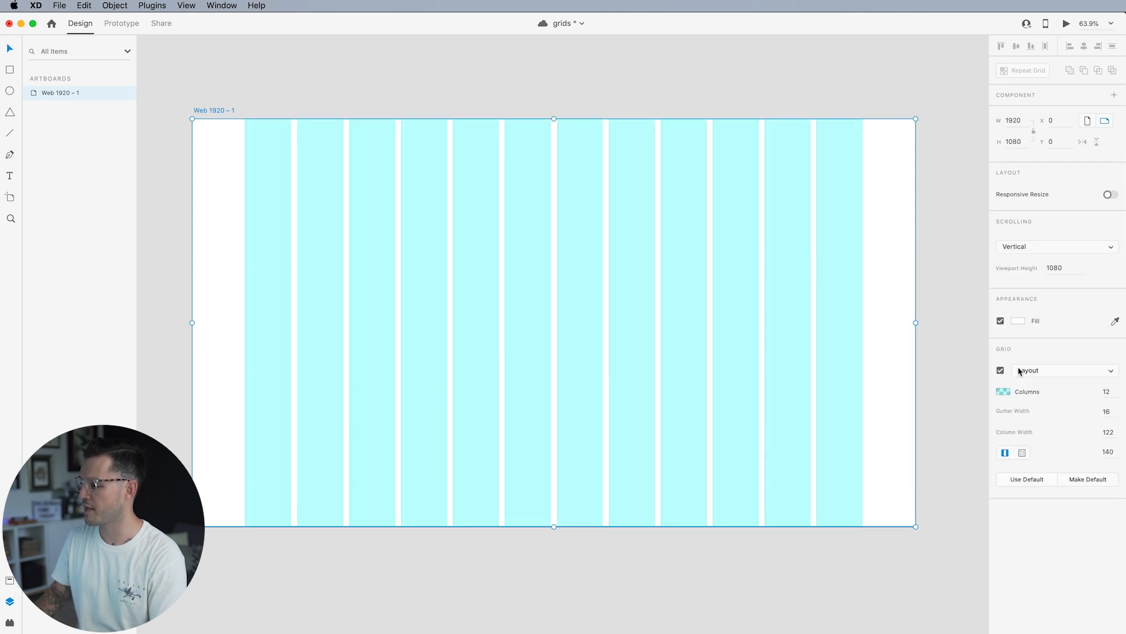
{"action": "mouse_move", "coordinate": [639, 309]}
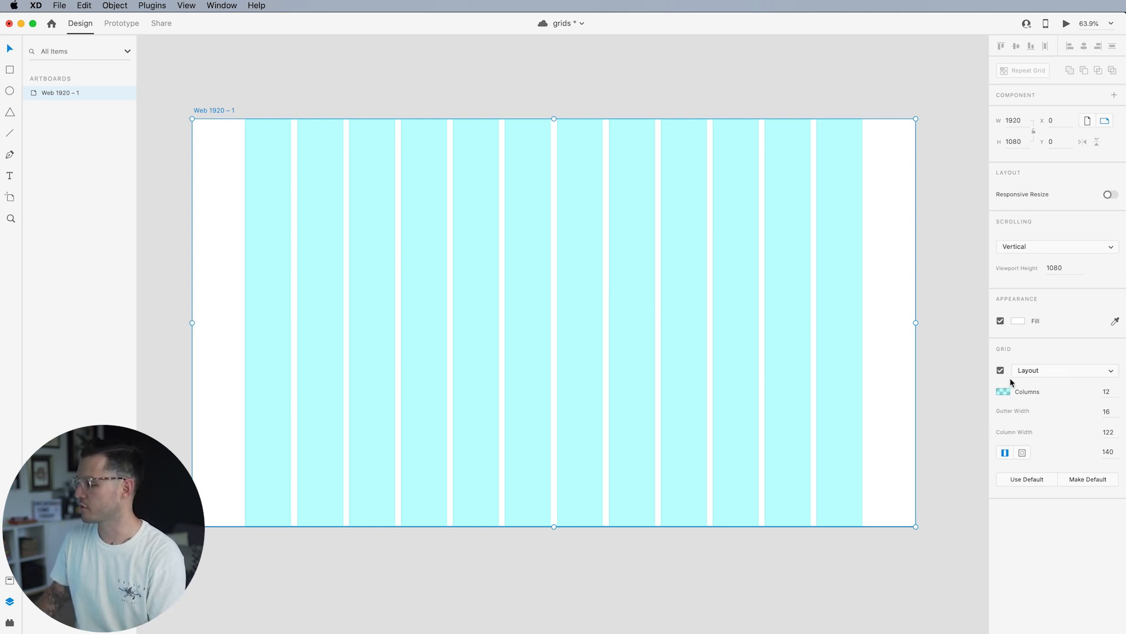
{"action": "left_click", "coordinate": [1063, 369]}
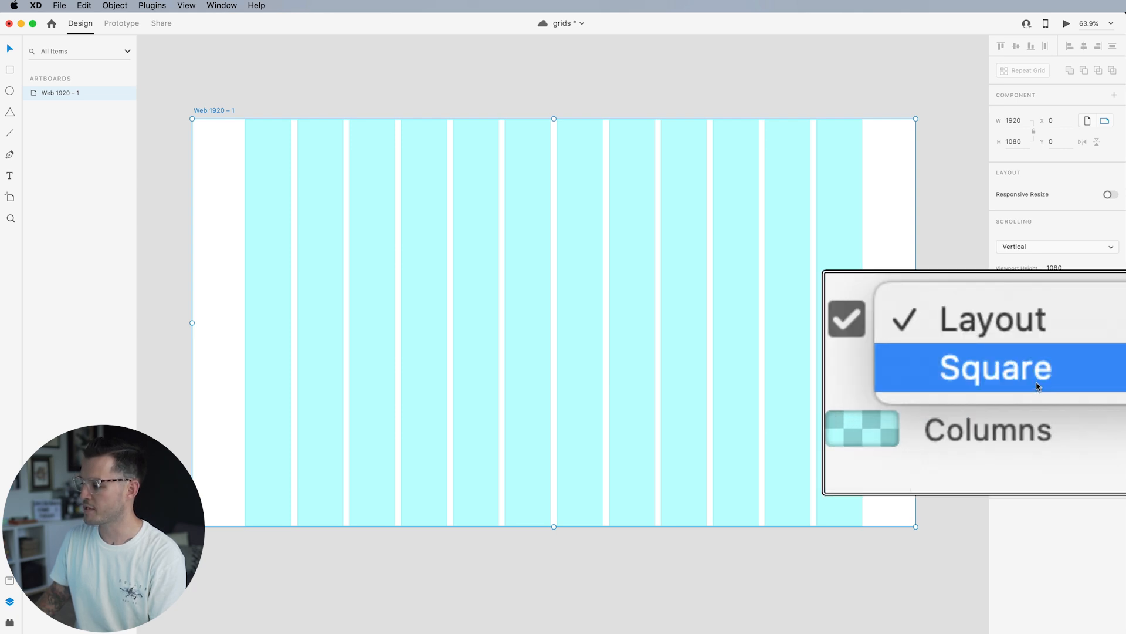
{"action": "left_click", "coordinate": [995, 367]}
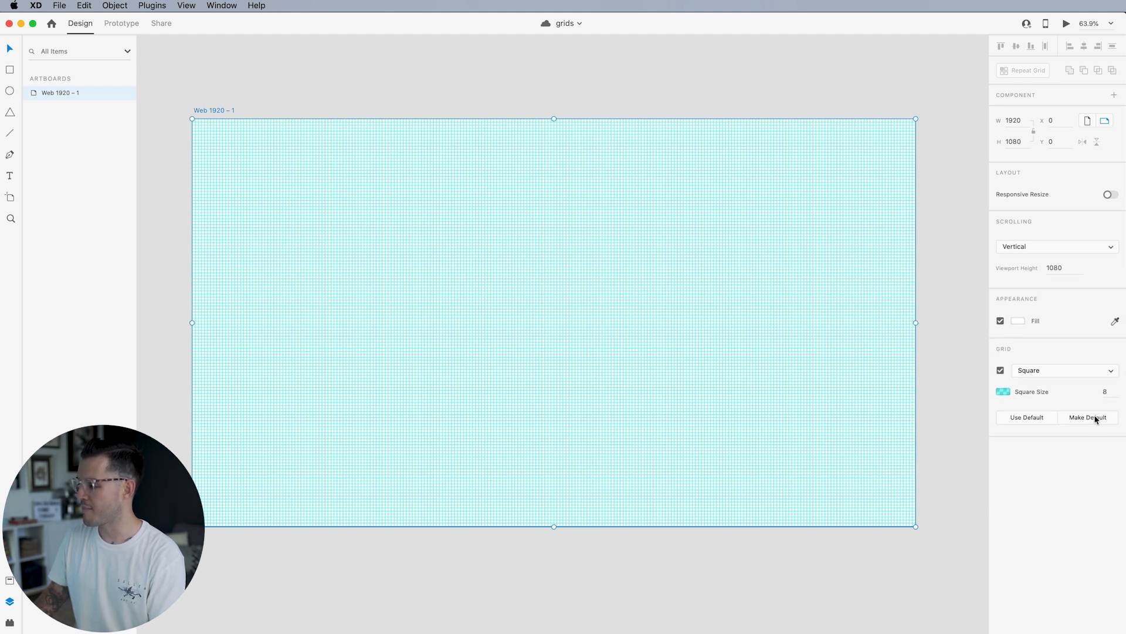
Save the square grid as default and widen the pasted Lorem Ipsum paragraph to about 632 px
{"action": "left_click", "coordinate": [1088, 418]}
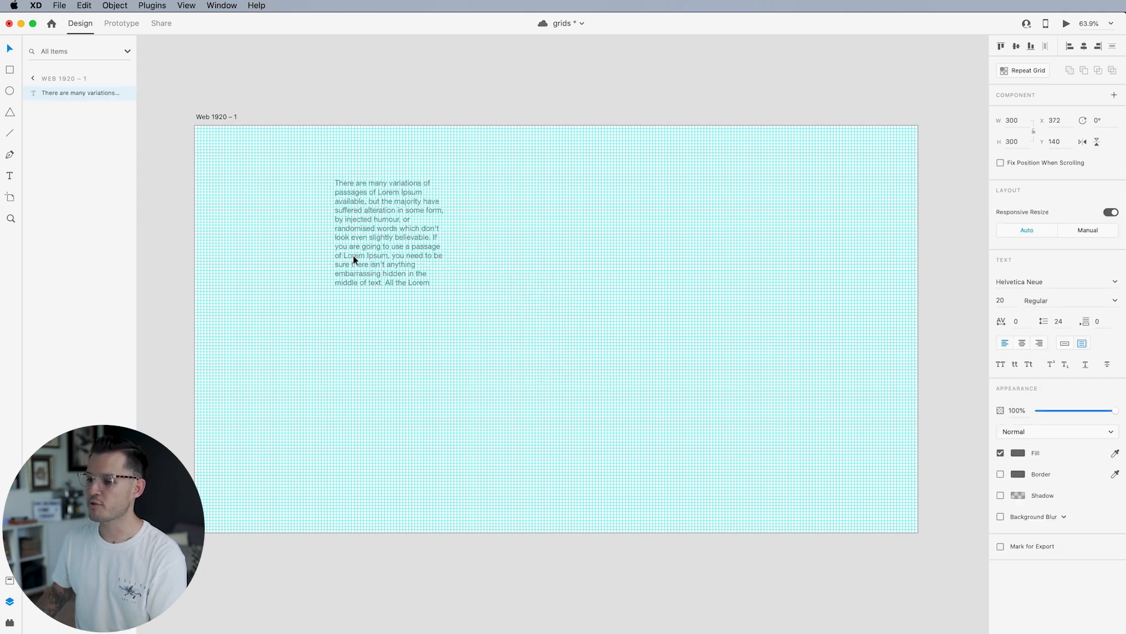
{"action": "left_click_drag", "start_coordinate": [444, 292], "coordinate": [497, 406]}
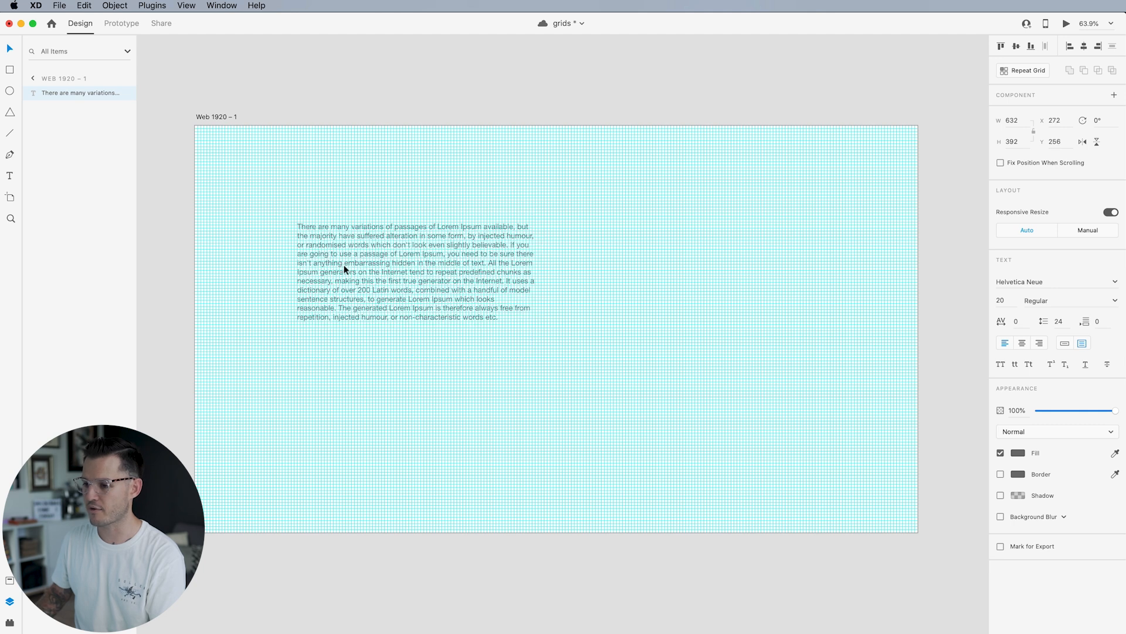
{"action": "left_click", "coordinate": [392, 277]}
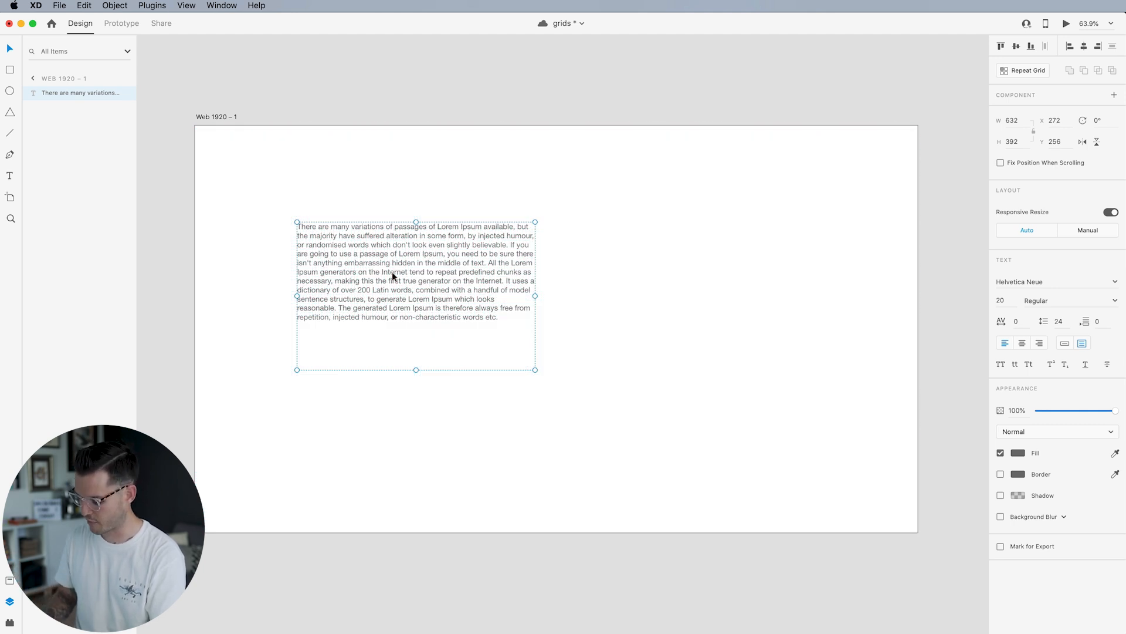
Hide the grid with Cmd+' and position the paragraph on the left of the artboard
{"action": "key", "text": "cmd+'"}
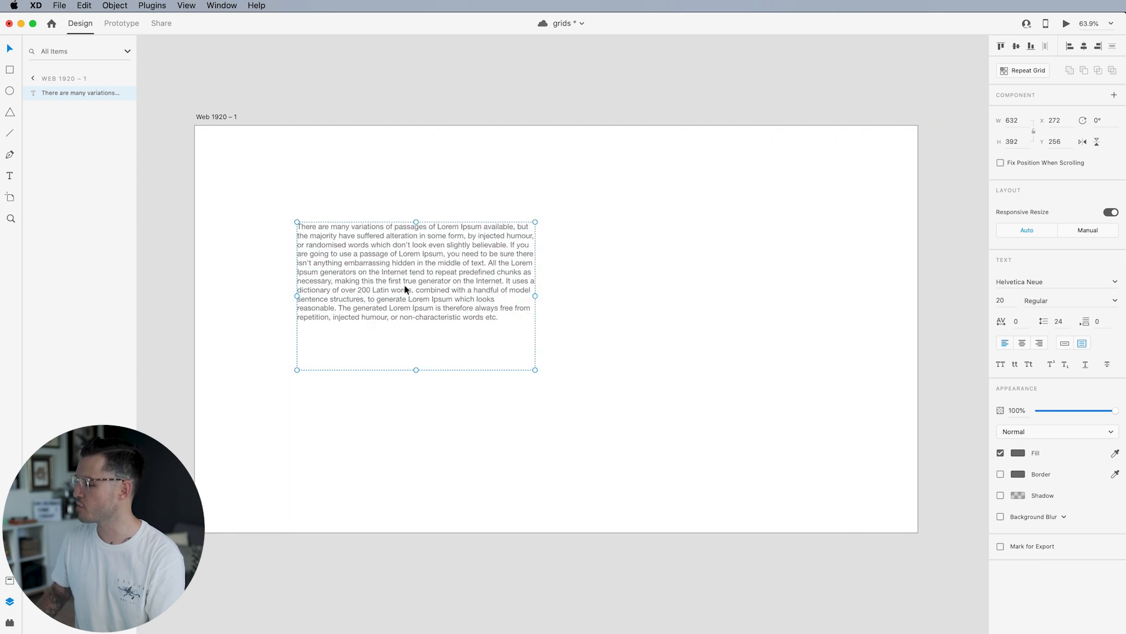
{"action": "left_click_drag", "start_coordinate": [415, 295], "coordinate": [366, 266]}
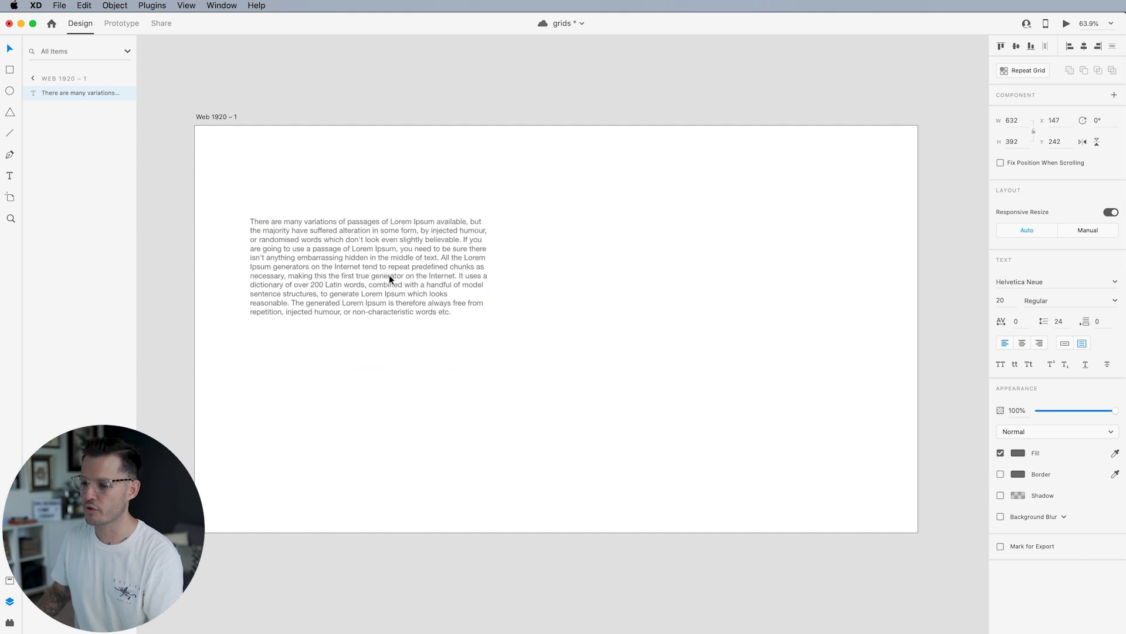
{"action": "left_click_drag", "start_coordinate": [366, 266], "coordinate": [380, 287]}
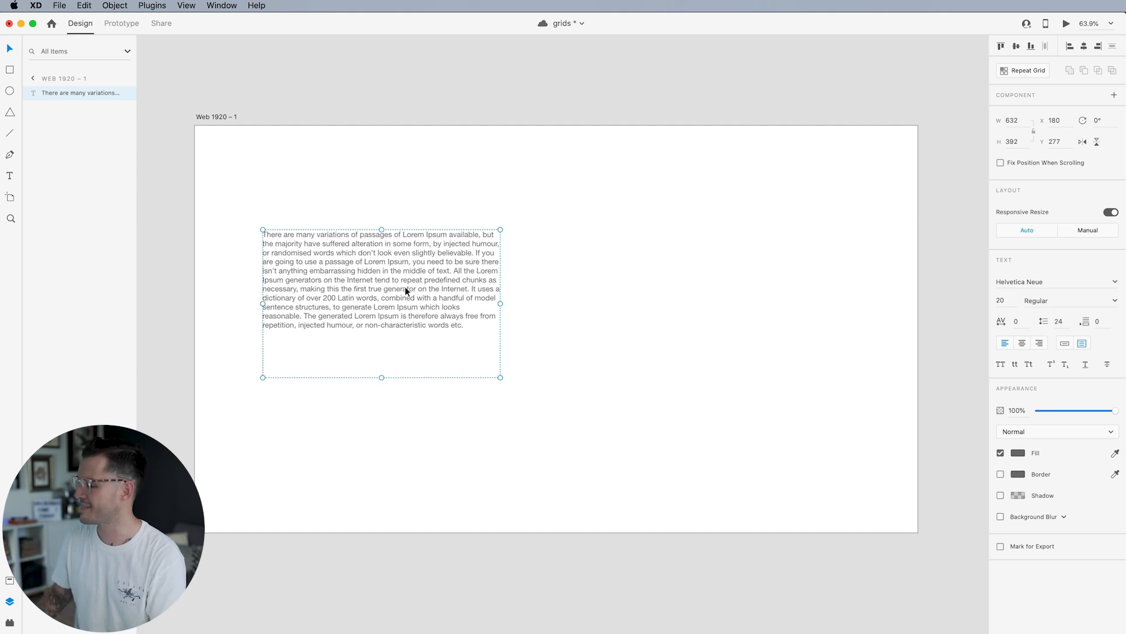
Set the paragraph in Poppins at 8 px with a near-black fill colour
{"action": "left_click", "coordinate": [1020, 281]}
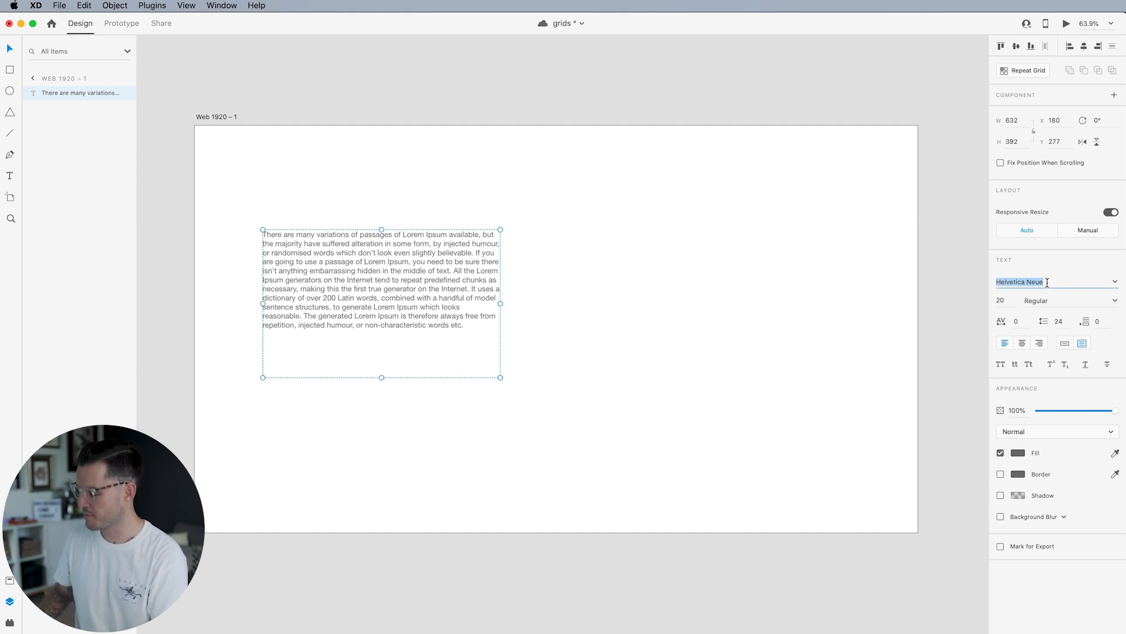
{"action": "type", "text": "Poppins"}
{"action": "type", "text": "#191919"}
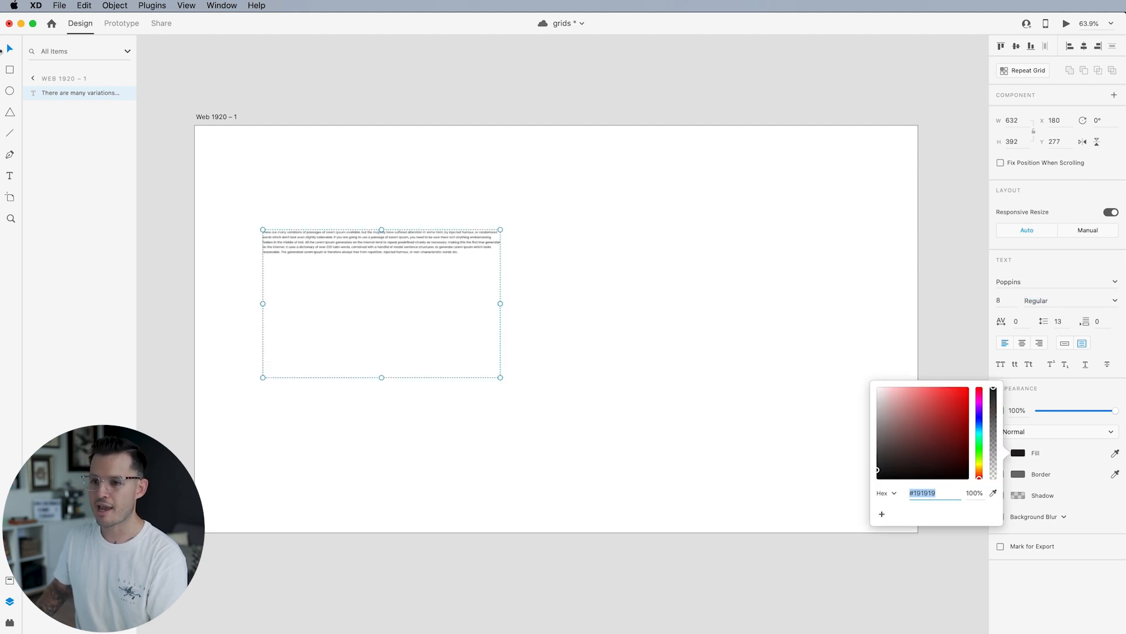
{"action": "left_click", "coordinate": [536, 371]}
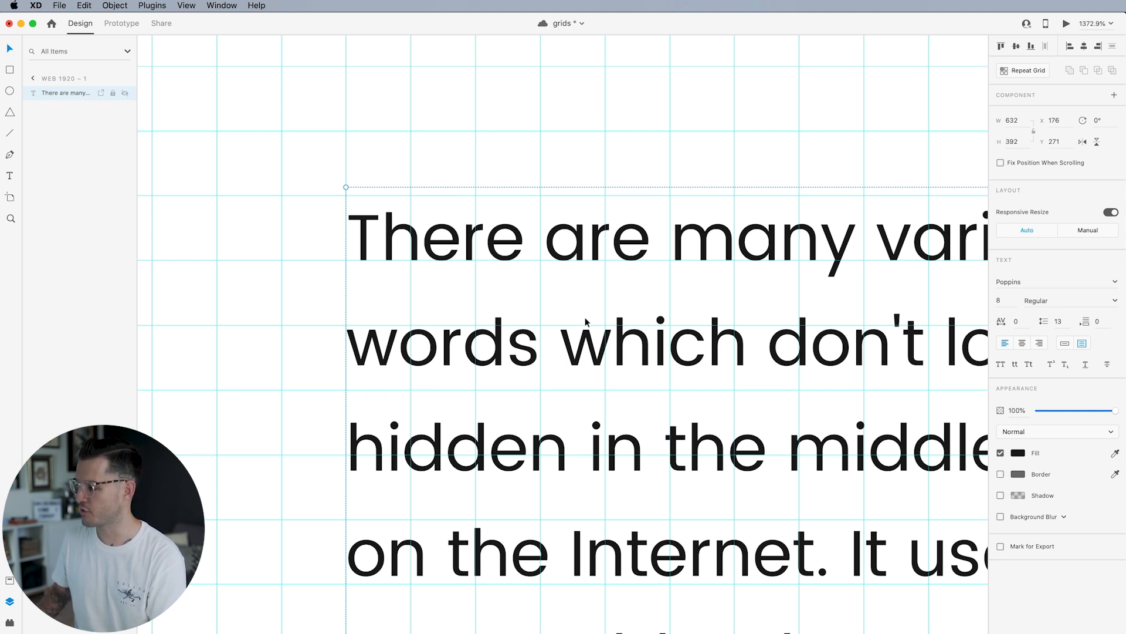
{"action": "mouse_move", "coordinate": [549, 254]}
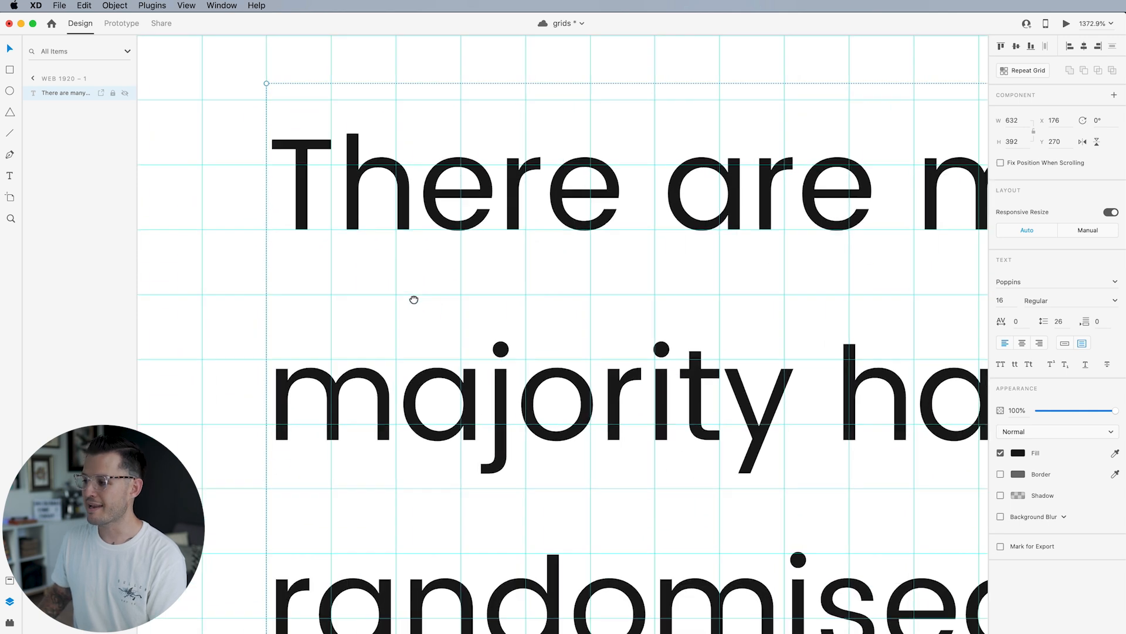
Try line spacing 24, then set it to 32 so the lines sit on the square grid
{"action": "left_click", "coordinate": [1058, 322]}
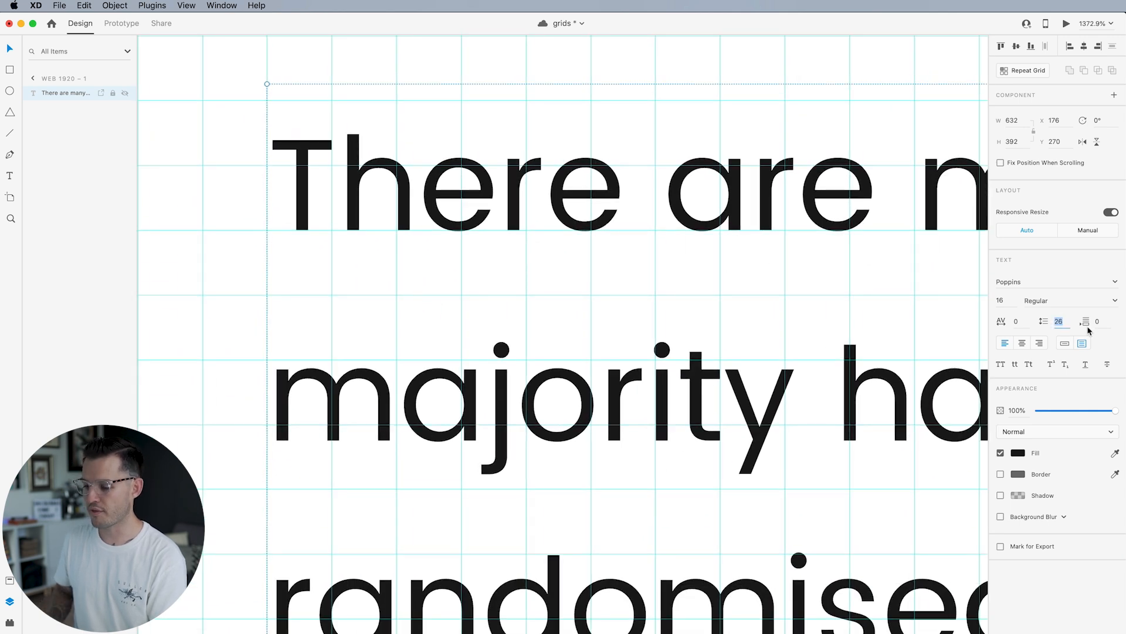
{"action": "type", "text": "24"}
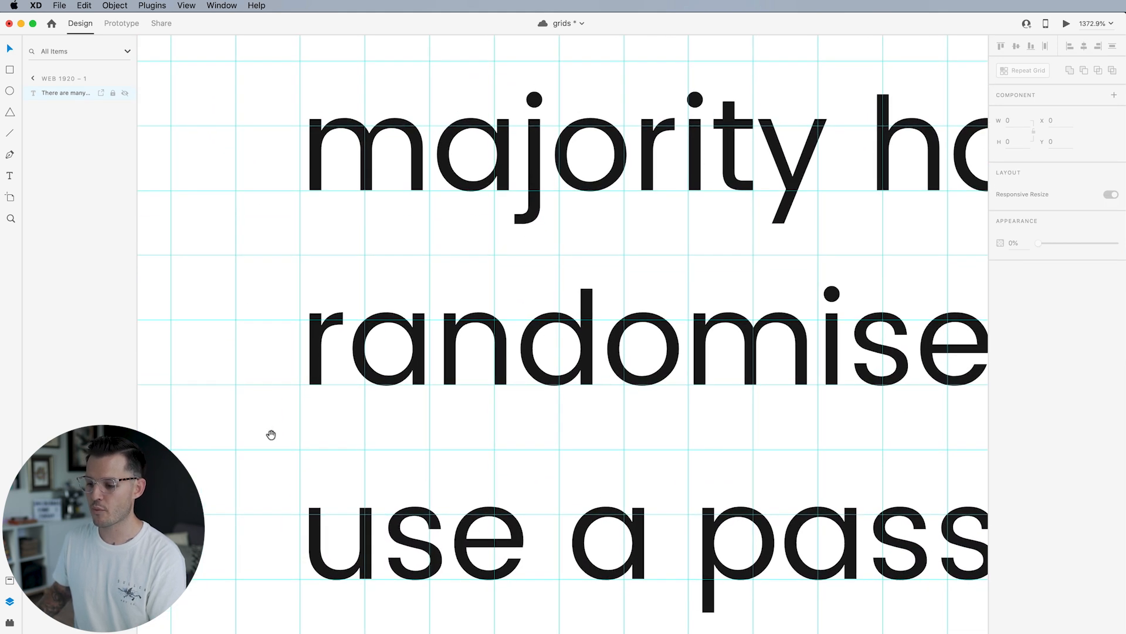
{"action": "scroll", "scroll_direction": "down", "scroll_amount": 3}
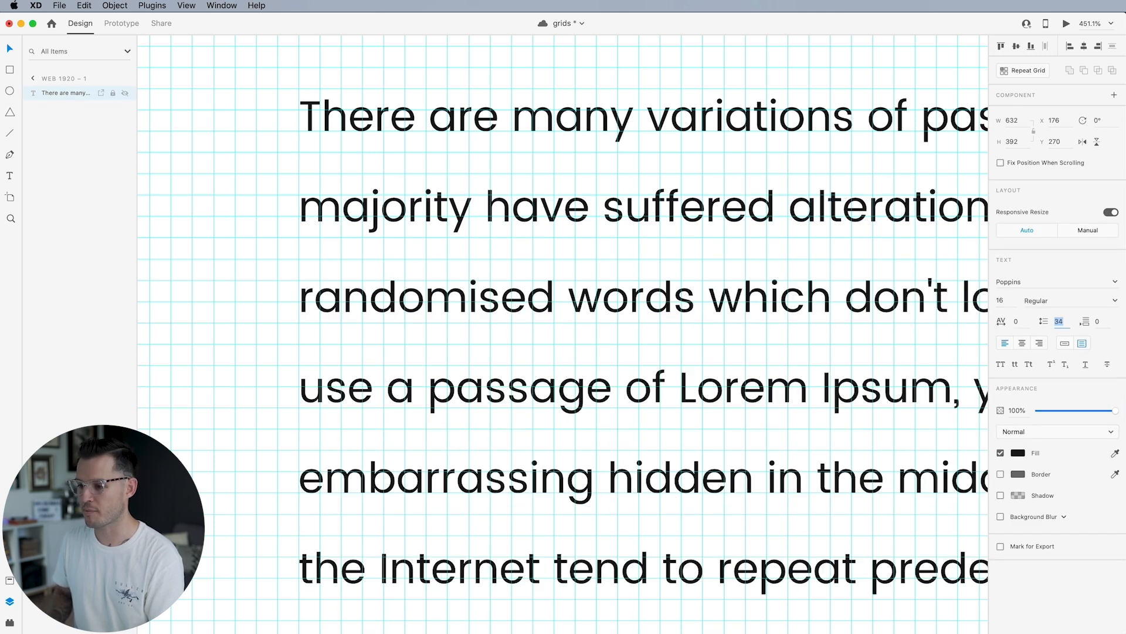
{"action": "type", "text": "32"}
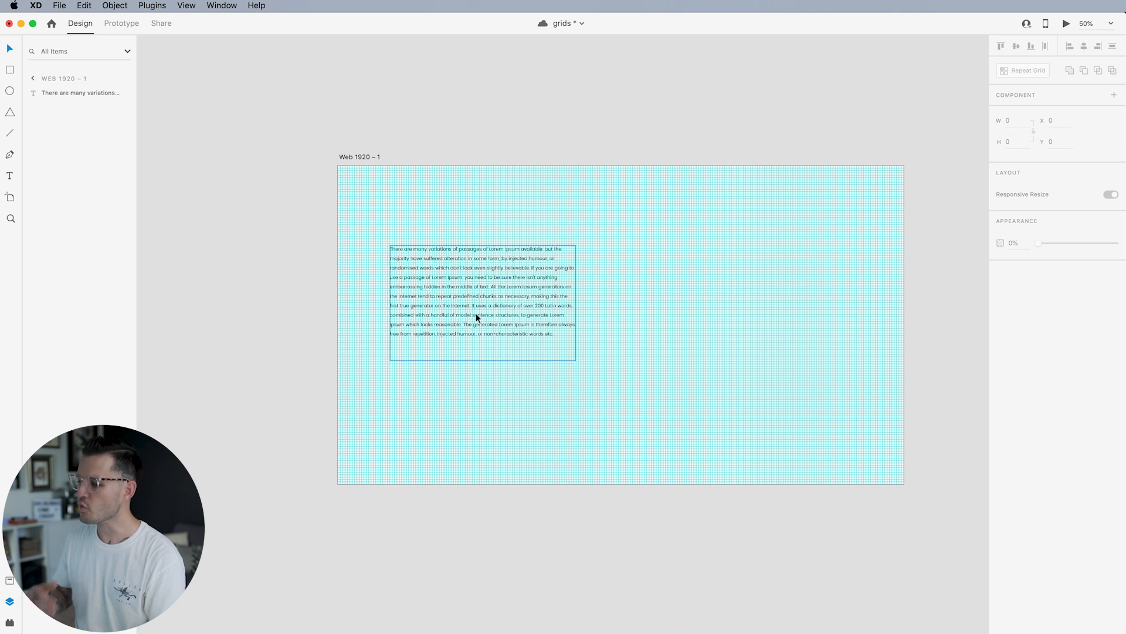
Create a 'Sub headline' text in SemiBold Poppins and move it just above the body paragraph
{"action": "left_click", "coordinate": [481, 287]}
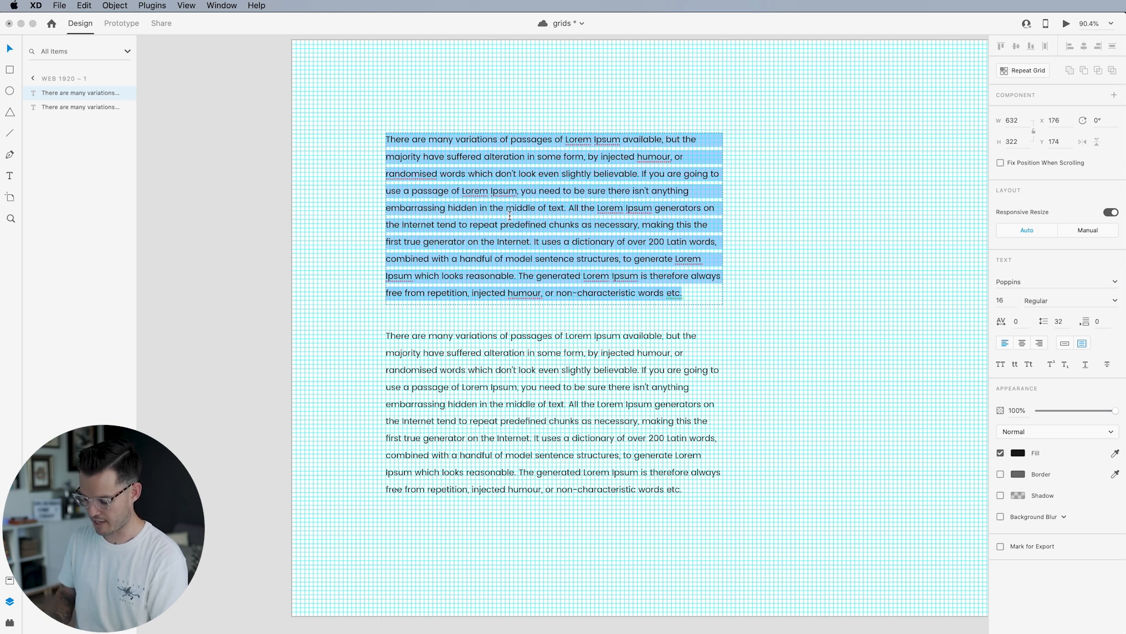
{"action": "type", "text": "Sub headline Here"}
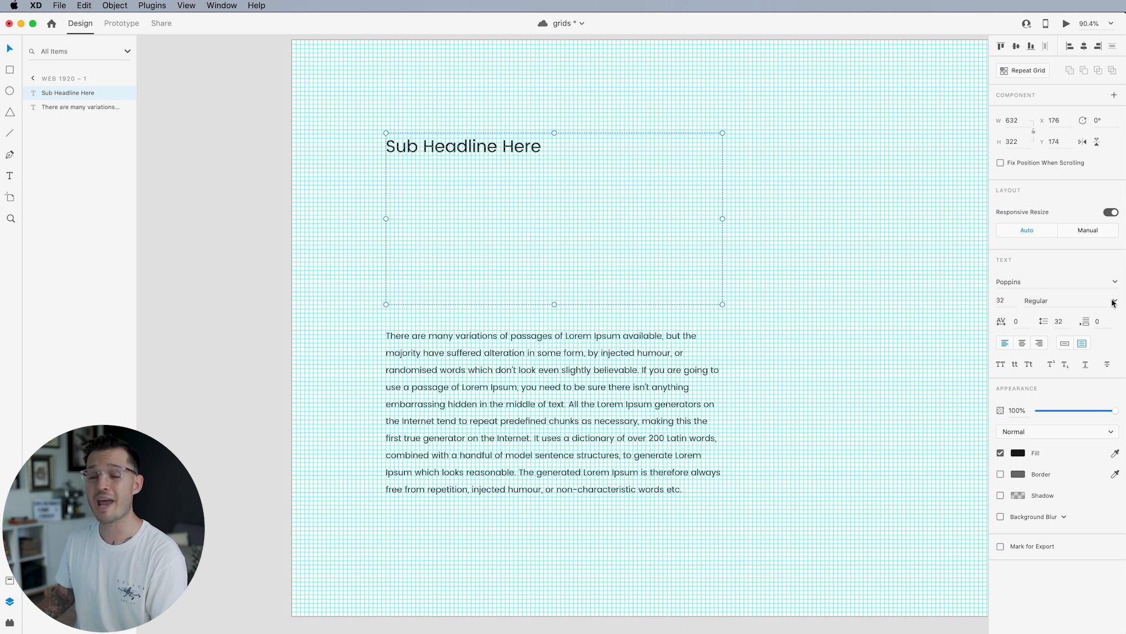
{"action": "left_click", "coordinate": [1070, 301]}
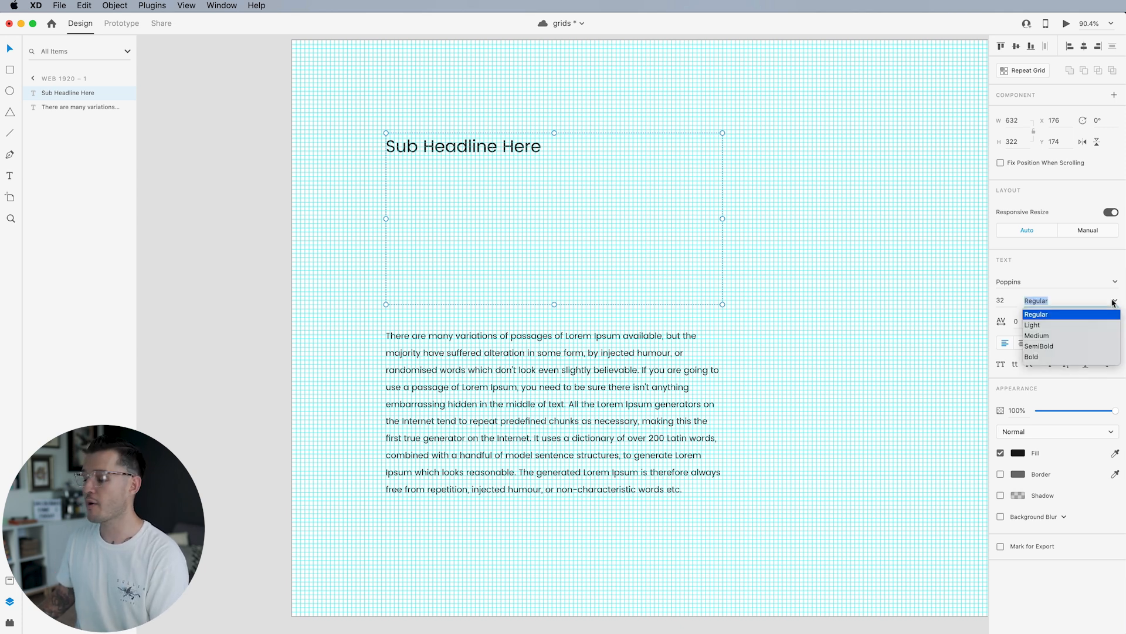
{"action": "mouse_move", "coordinate": [1051, 337]}
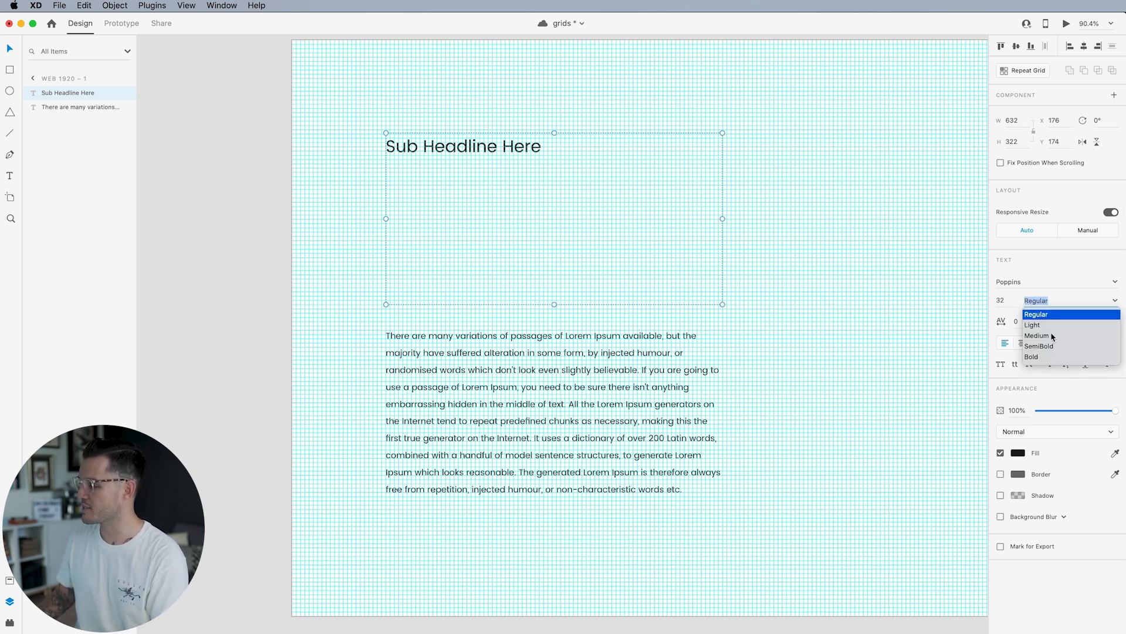
{"action": "left_click", "coordinate": [1038, 345]}
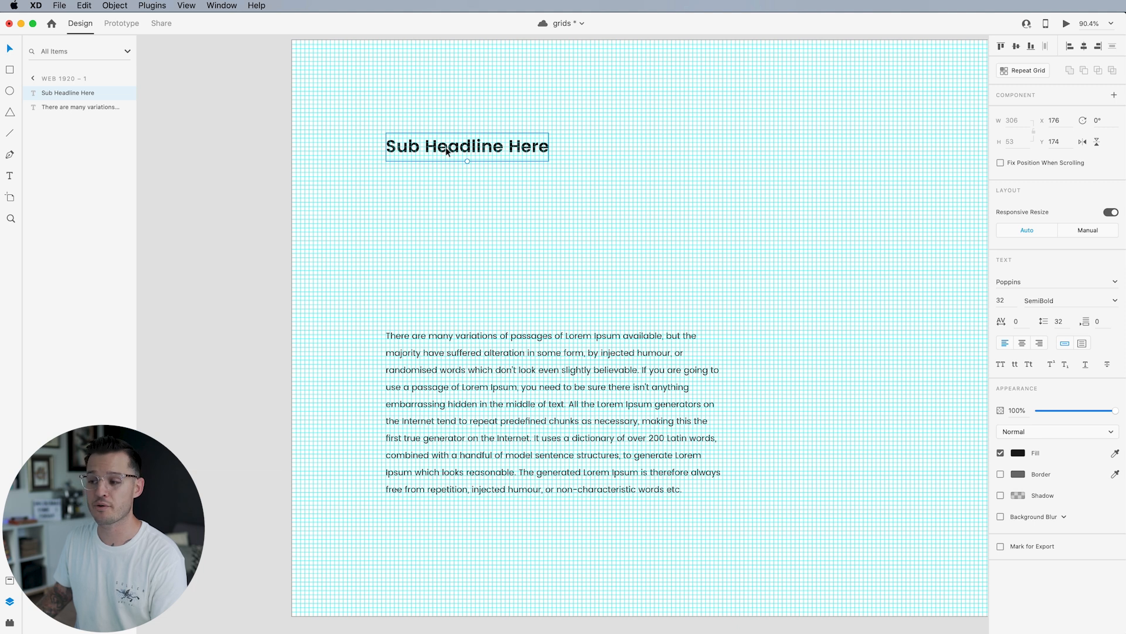
{"action": "left_click_drag", "start_coordinate": [467, 146], "coordinate": [467, 312]}
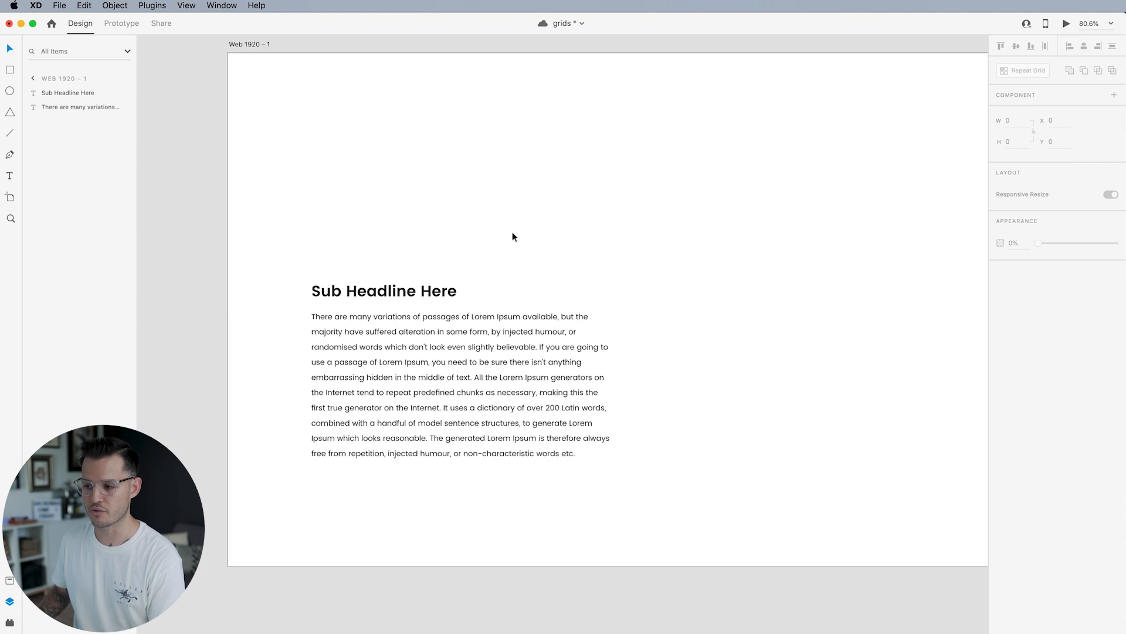
Alt-drag a copy of the sub headline upward and retype it as 'Massive Headlines Work too!'
{"action": "left_click", "coordinate": [384, 291]}
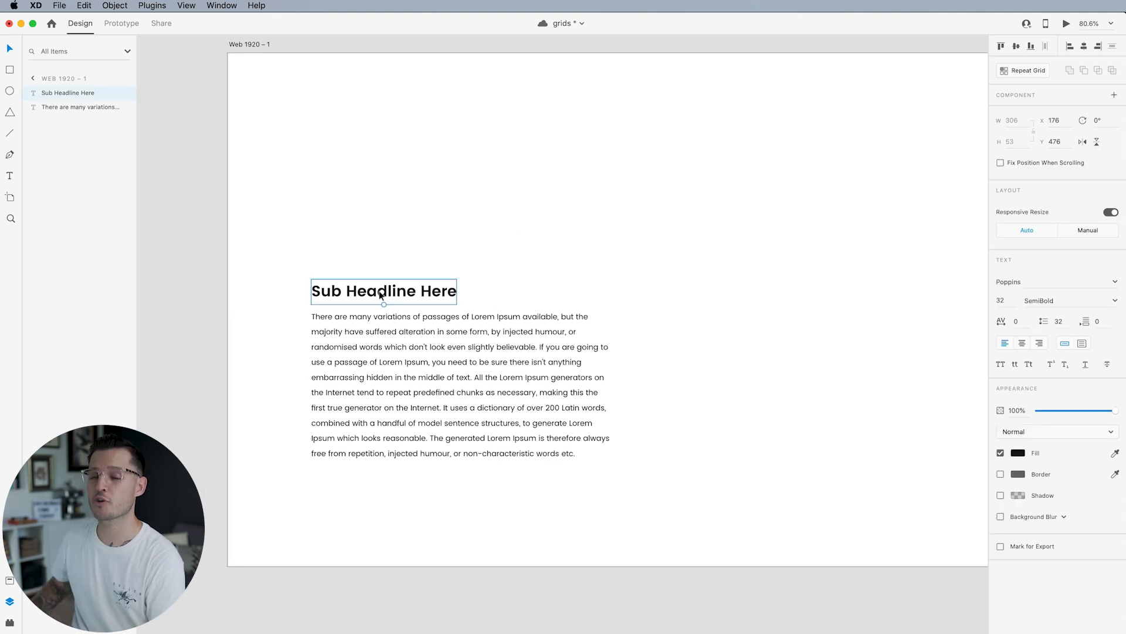
{"action": "left_click_drag", "start_coordinate": [382, 291], "coordinate": [383, 210]}
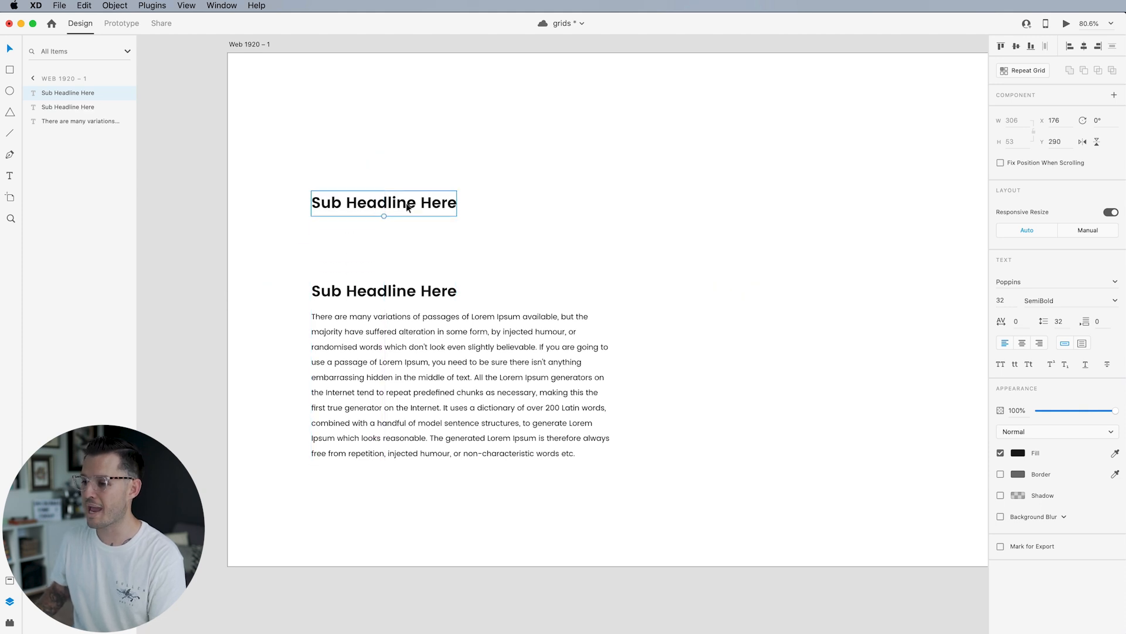
{"action": "type", "text": "Massive"}
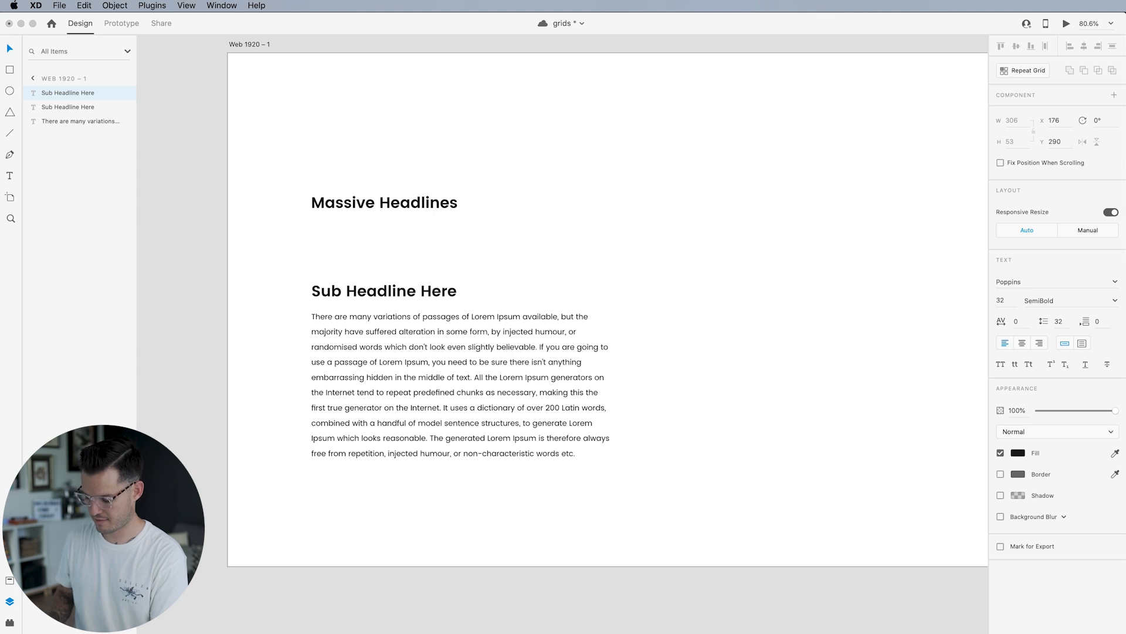
{"action": "type", "text": "Work too!"}
{"action": "type", "text": "*3"}
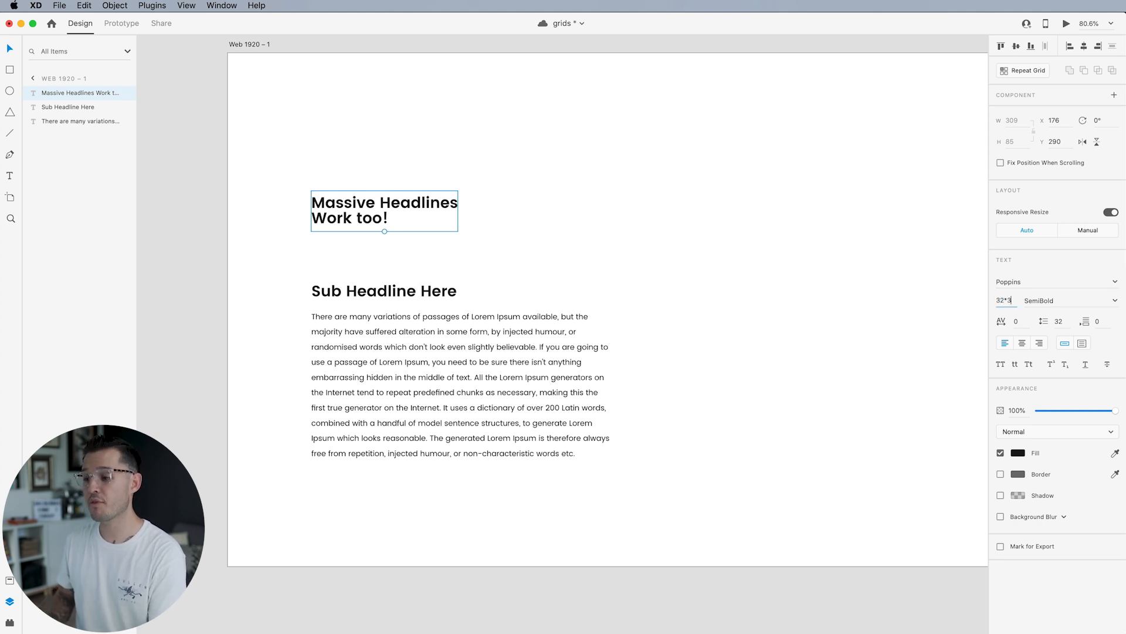
Set the headline to Bold 96 px Poppins and adjust its line spacing
{"action": "type", "text": "96"}
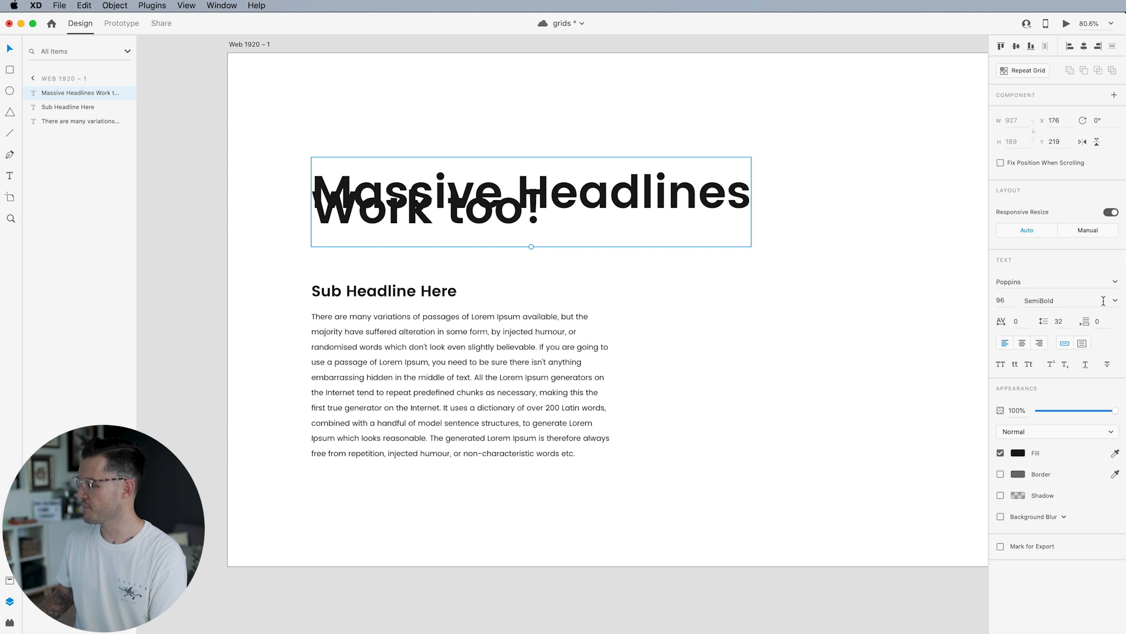
{"action": "left_click", "coordinate": [1039, 300]}
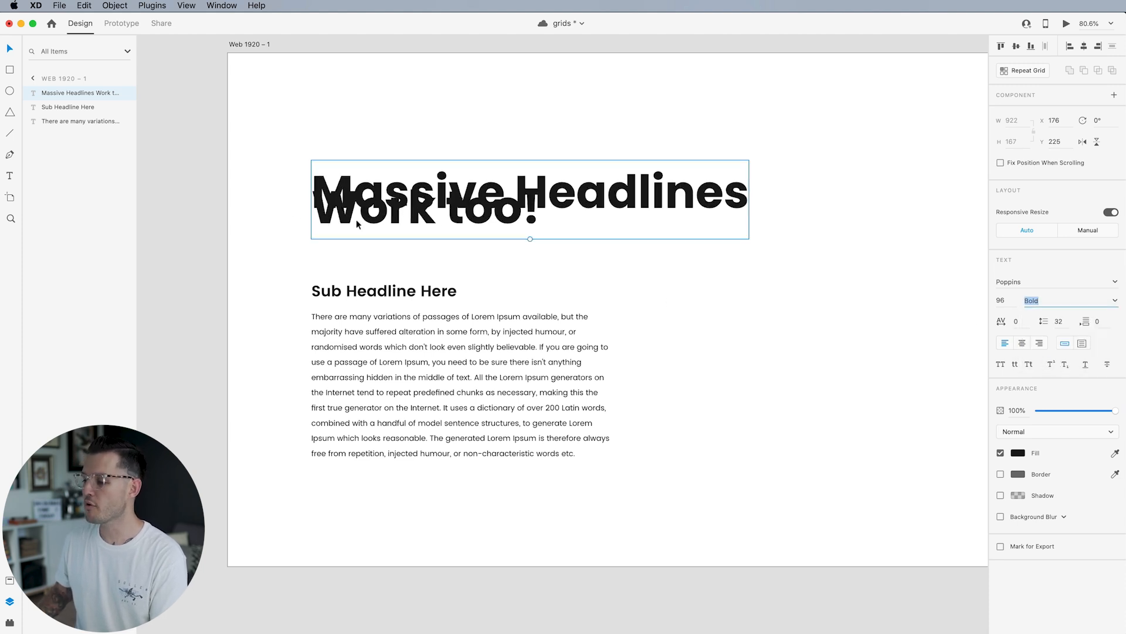
{"action": "left_click", "coordinate": [1059, 321]}
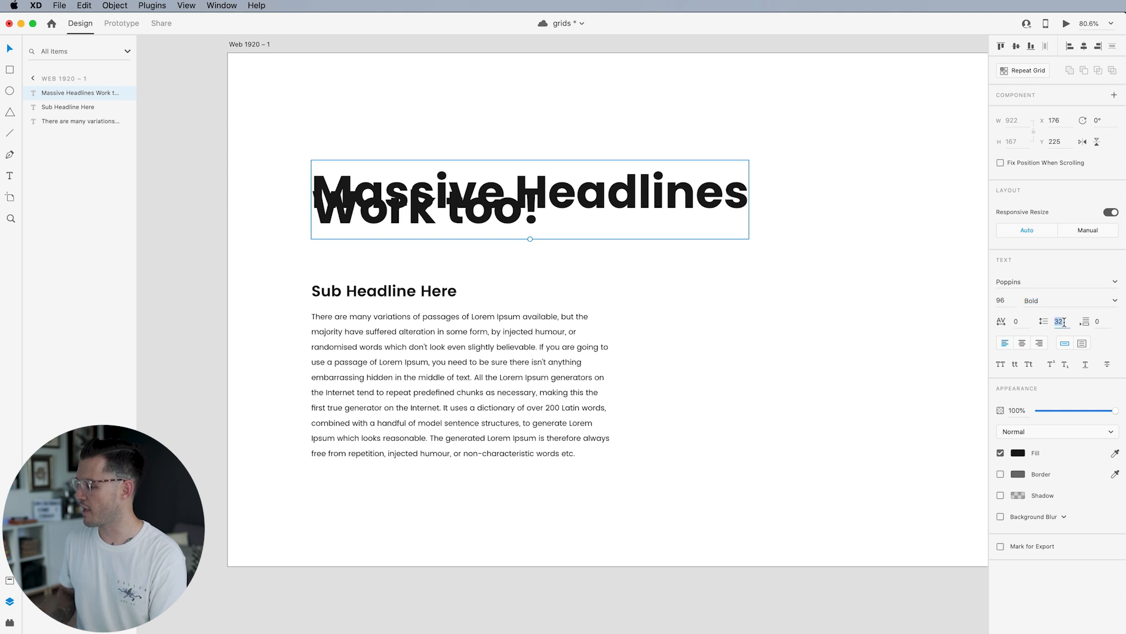
{"action": "type", "text": "64"}
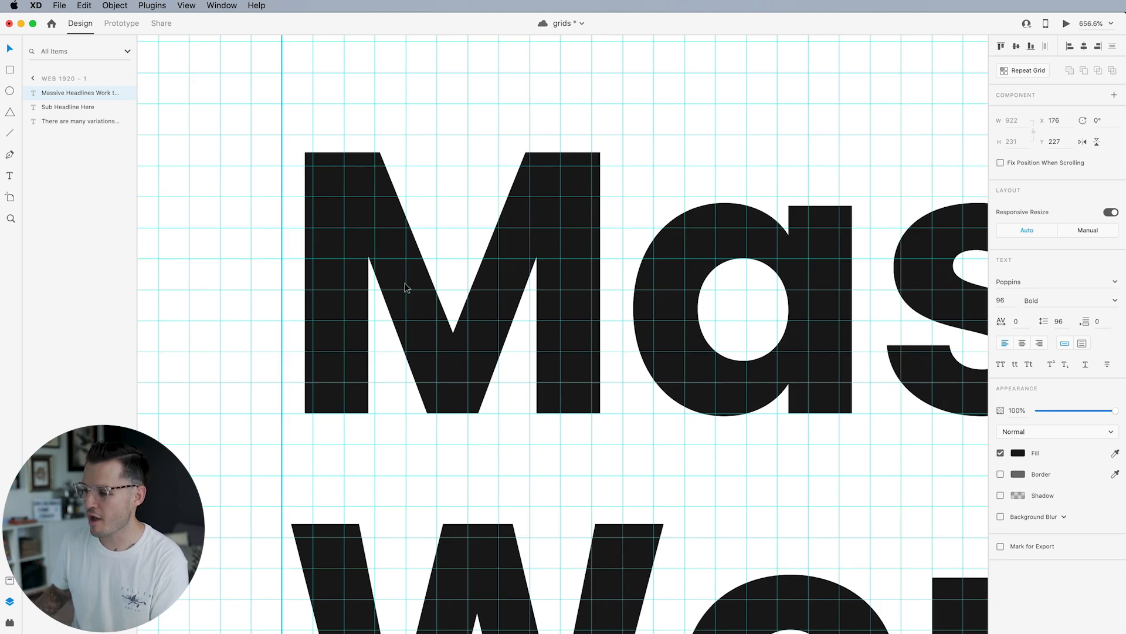
Zoom to check the headline against the grid before duplicating the artboard as Web 1920 – 2
{"action": "scroll", "scroll_direction": "down", "scroll_amount": 3}
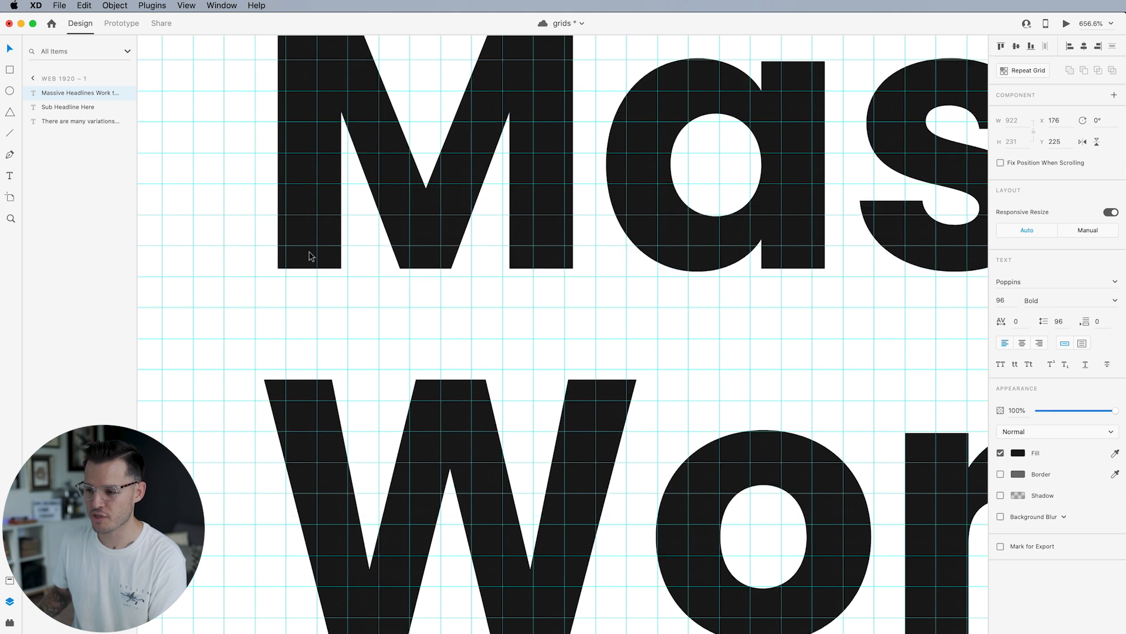
{"action": "scroll", "scroll_direction": "down", "scroll_amount": 3}
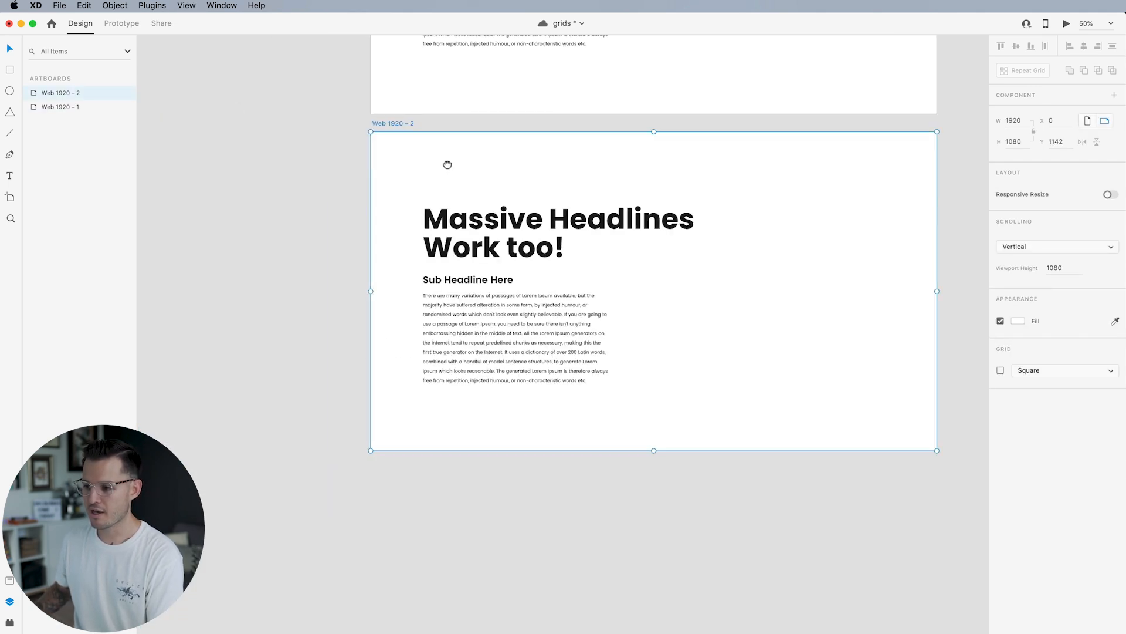
Select the sub headline and paragraph layers and group them beneath the massive headline
{"action": "double_click", "coordinate": [561, 212]}
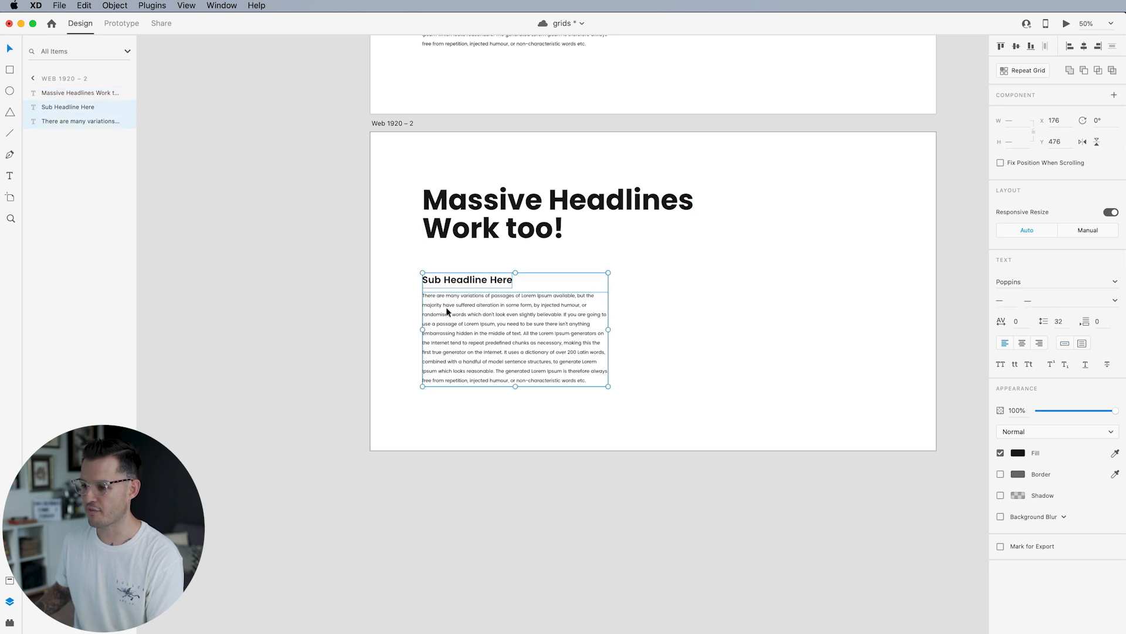
{"action": "left_click", "coordinate": [467, 280]}
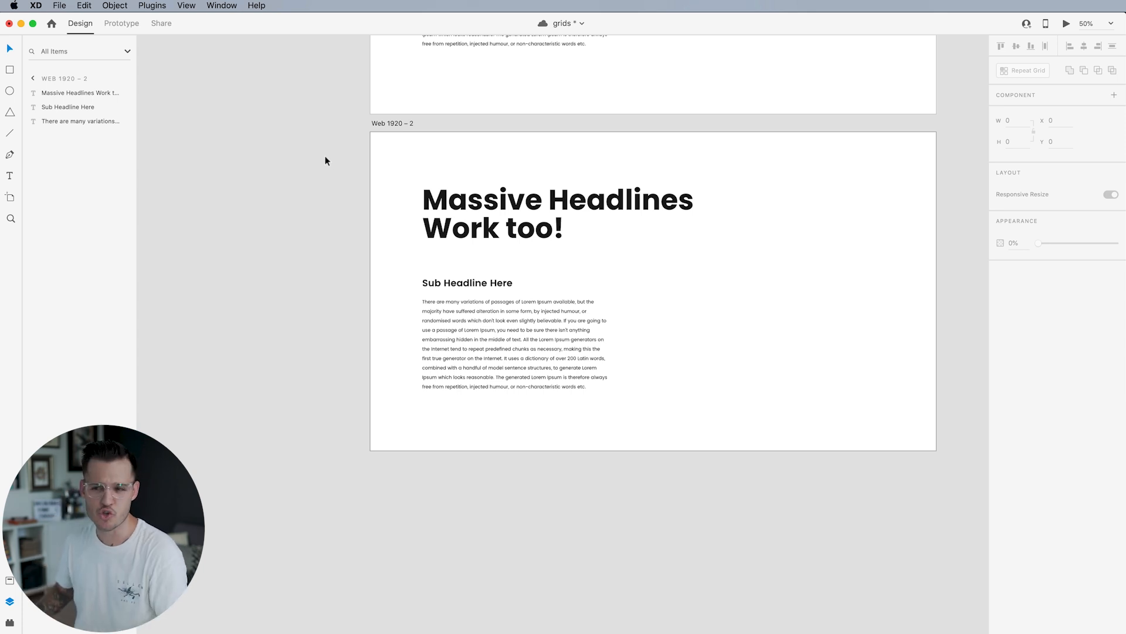
{"action": "scroll", "scroll_direction": "down", "scroll_amount": 3}
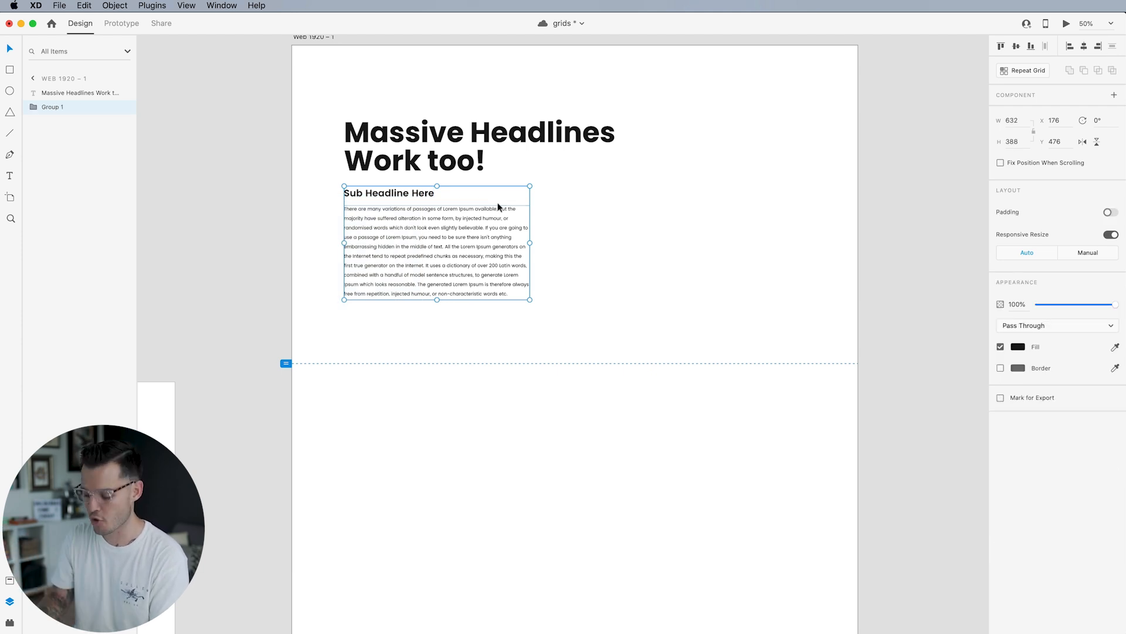
Turn the text group into a Repeat Grid stacking several evenly spaced article blocks
{"action": "left_click", "coordinate": [1022, 70]}
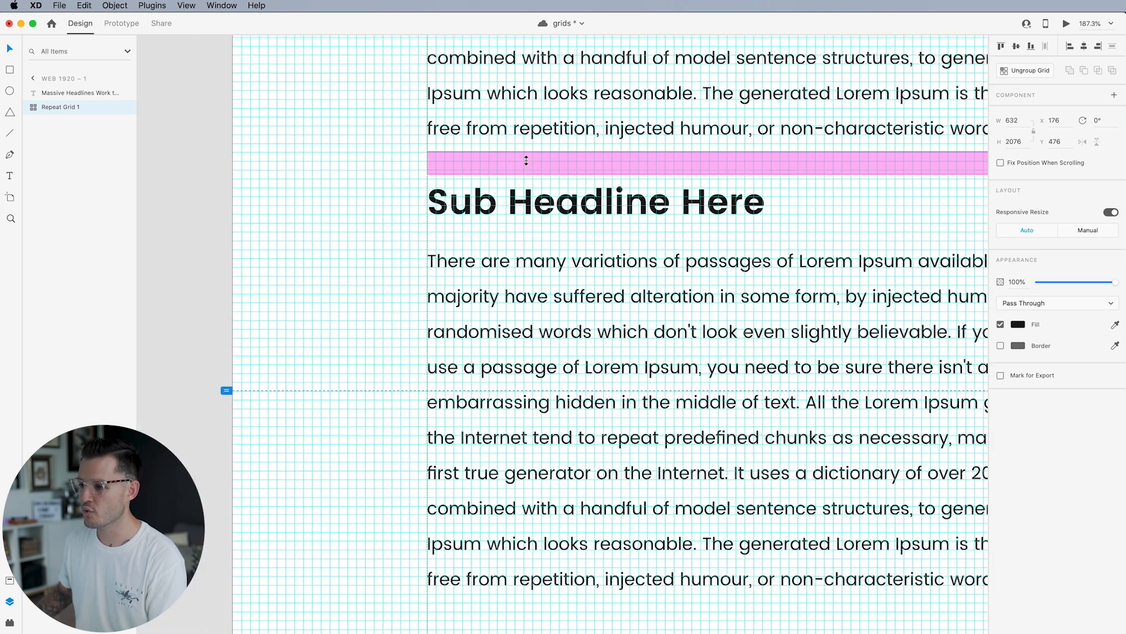
{"action": "scroll", "scroll_direction": "down", "scroll_amount": 3}
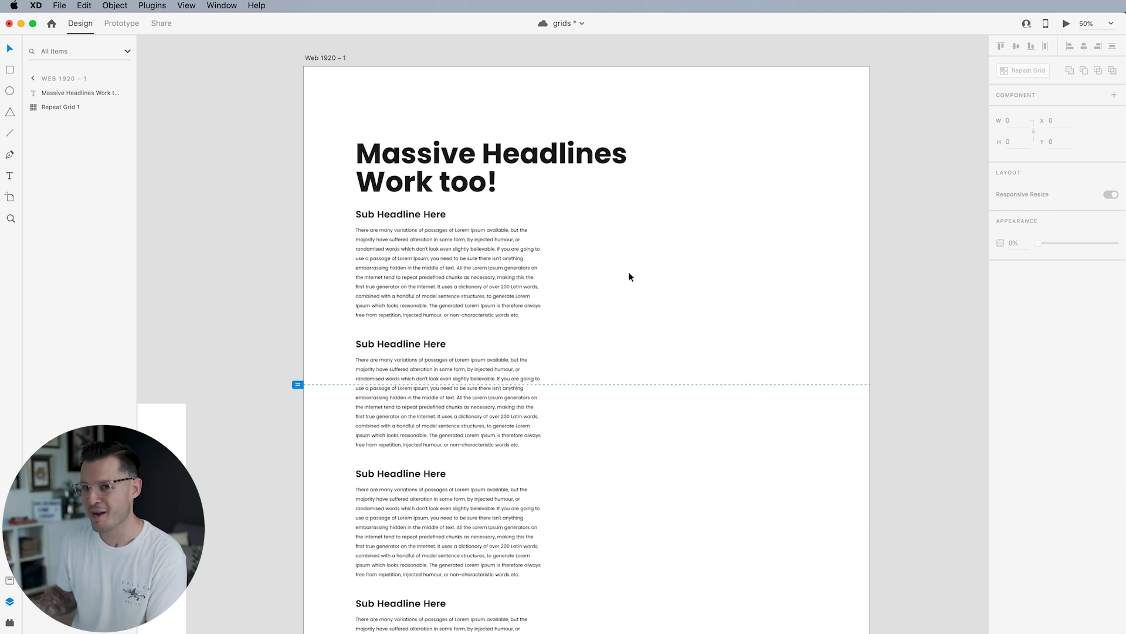
{"action": "left_click", "coordinate": [430, 165]}
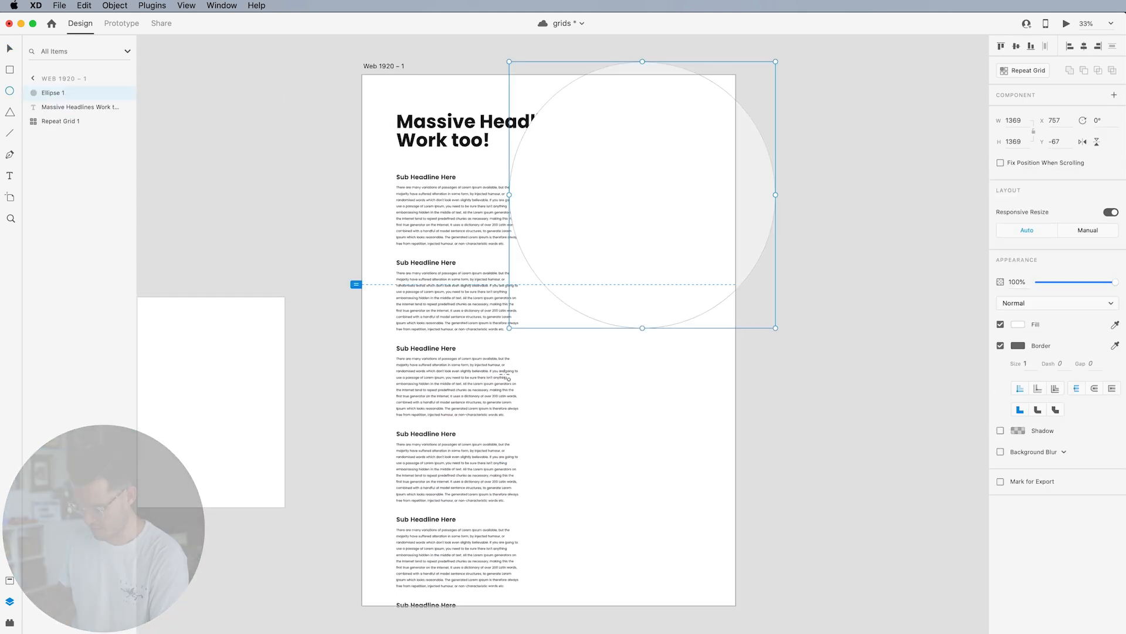
Remove the red circle's border and import the blue sneaker image over it on the right
{"action": "left_click", "coordinate": [60, 6]}
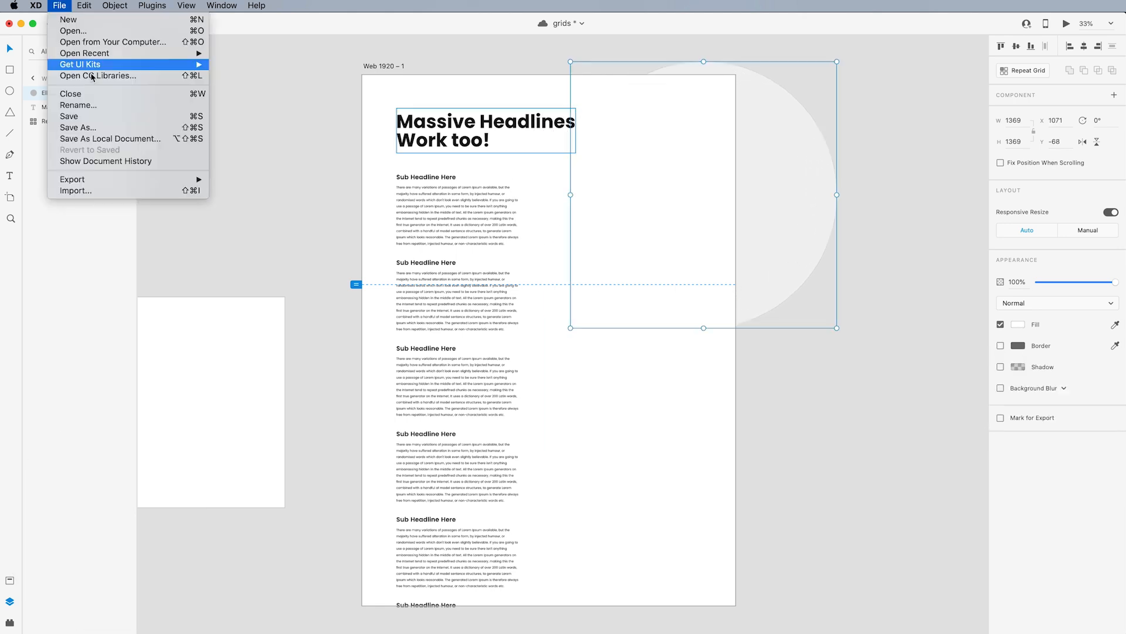
{"action": "left_click", "coordinate": [97, 76]}
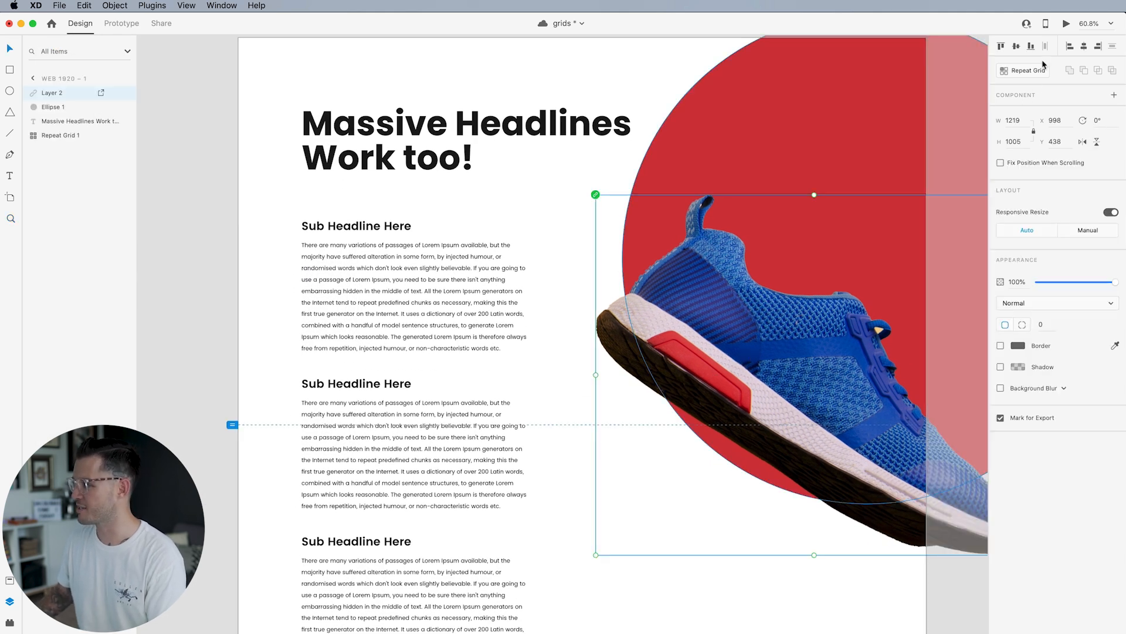
{"action": "scroll", "scroll_direction": "down", "scroll_amount": 3}
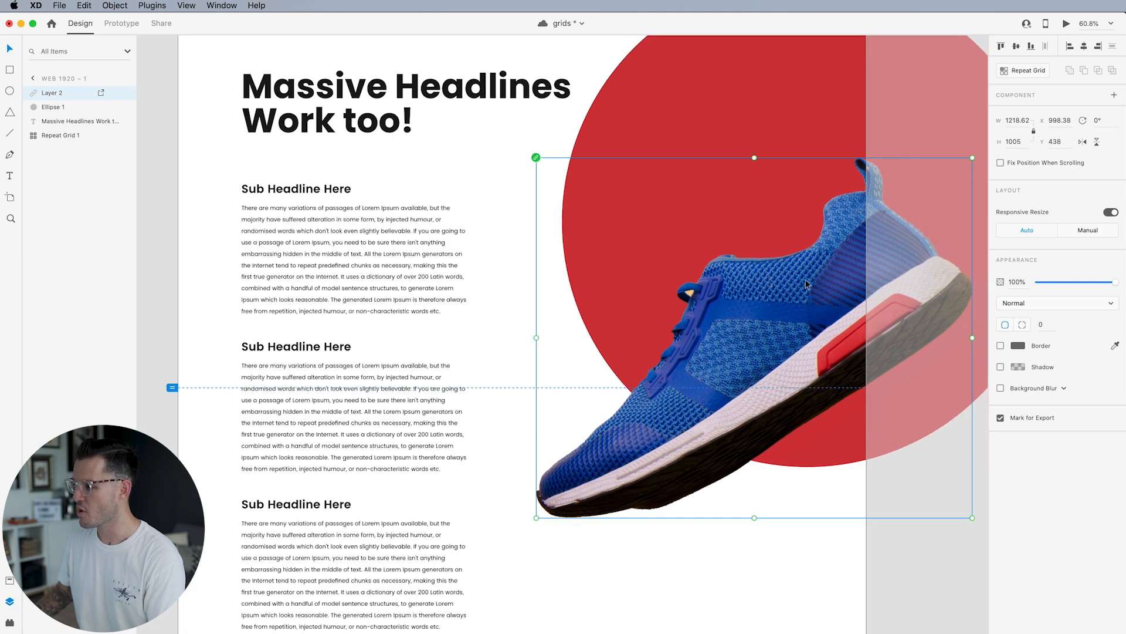